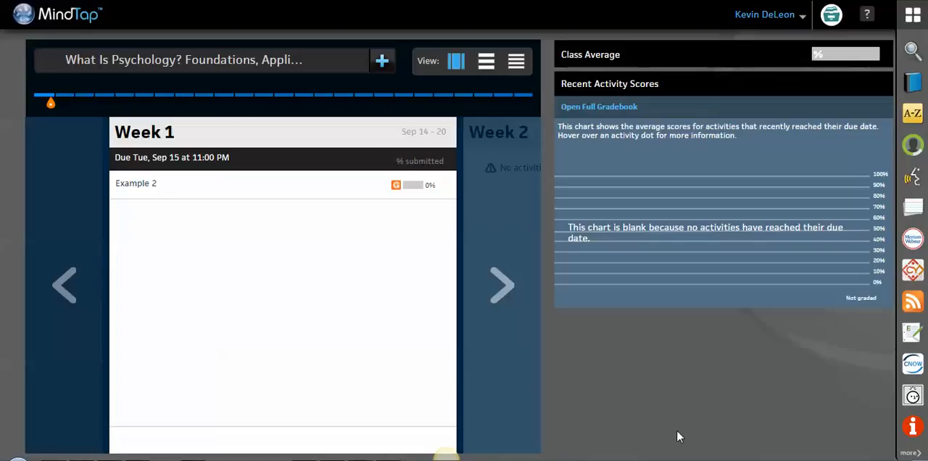
mouse_move(295, 16)
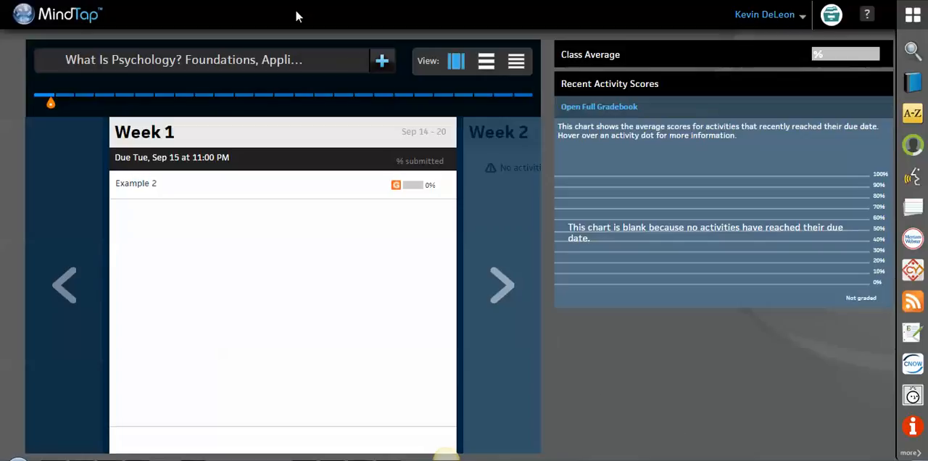
mouse_move(72, 458)
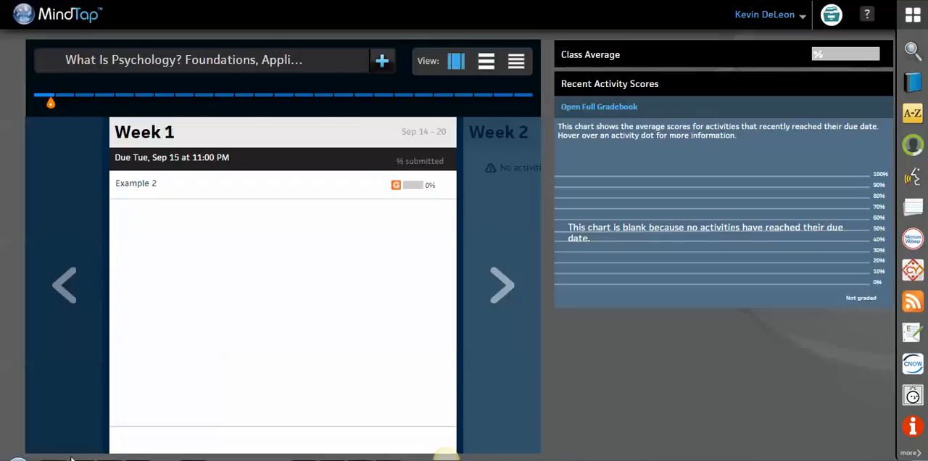
mouse_move(336, 293)
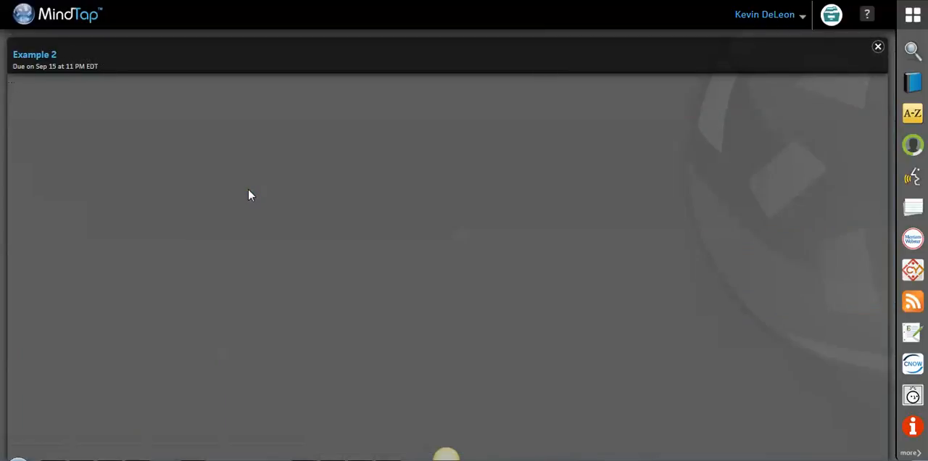
Step: Close the Example 2 test without starting it, returning to the Week 1 timeline
click(912, 364)
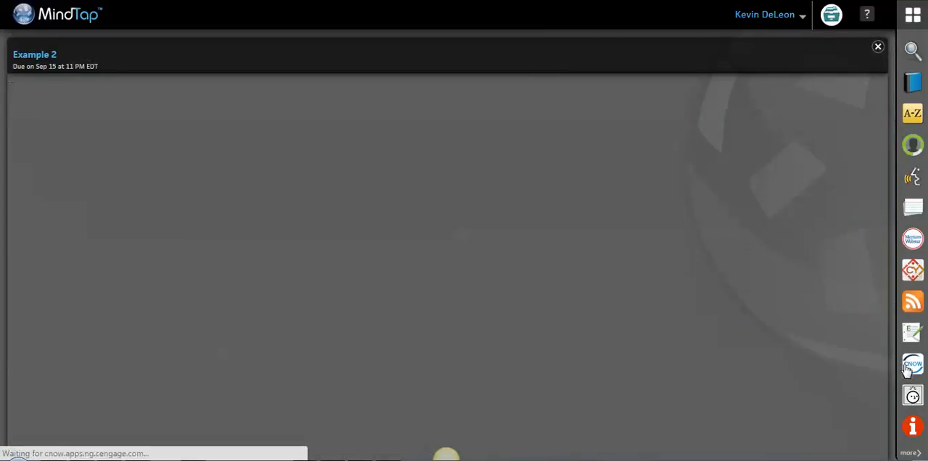
mouse_move(402, 303)
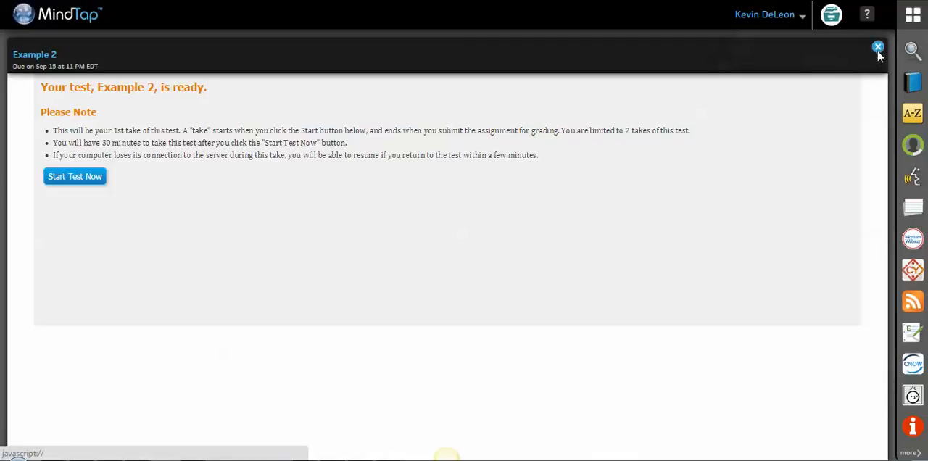
click(878, 47)
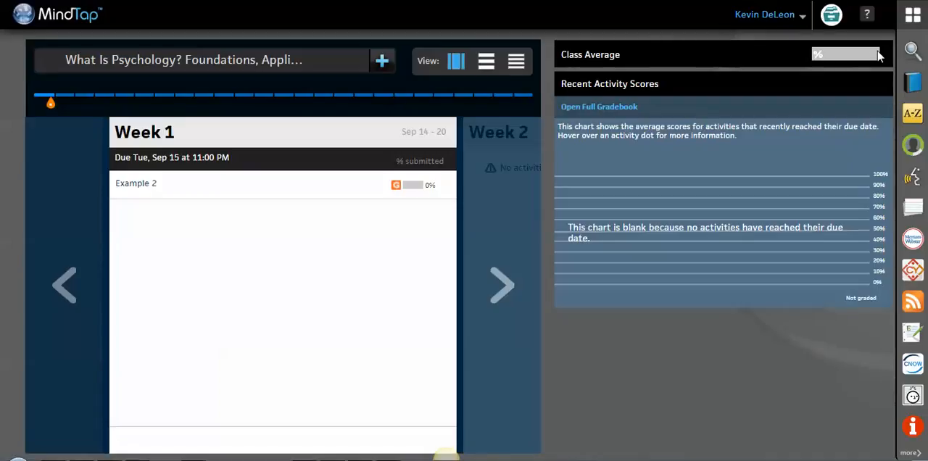
mouse_move(282, 261)
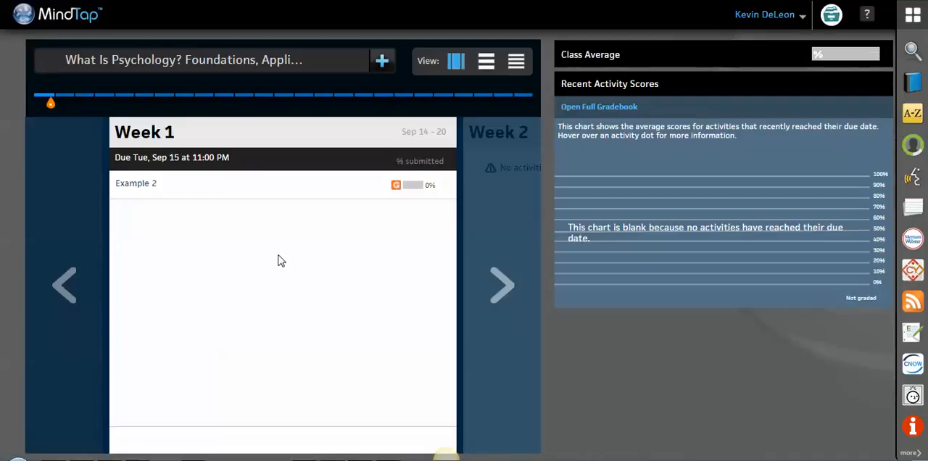
click(502, 284)
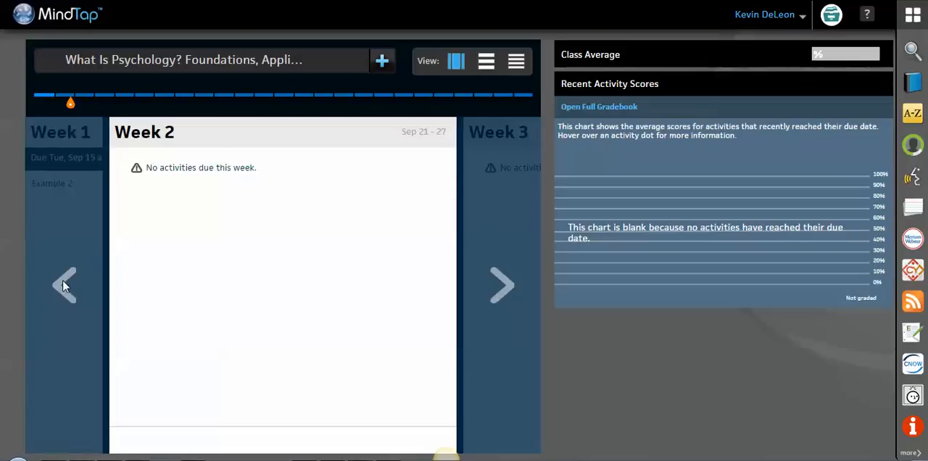
click(64, 285)
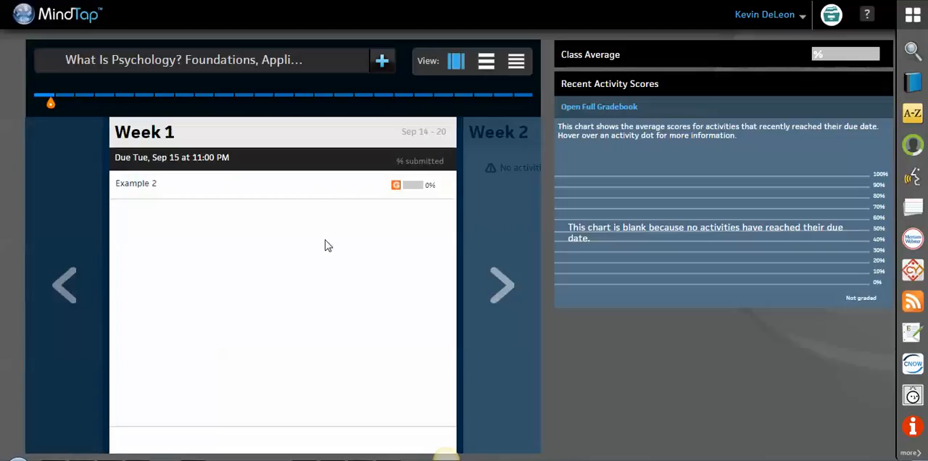
mouse_move(302, 249)
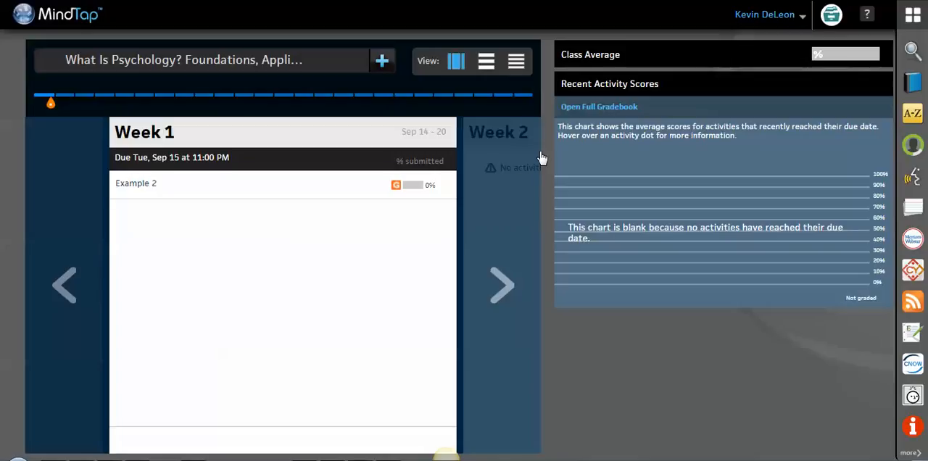
mouse_move(564, 54)
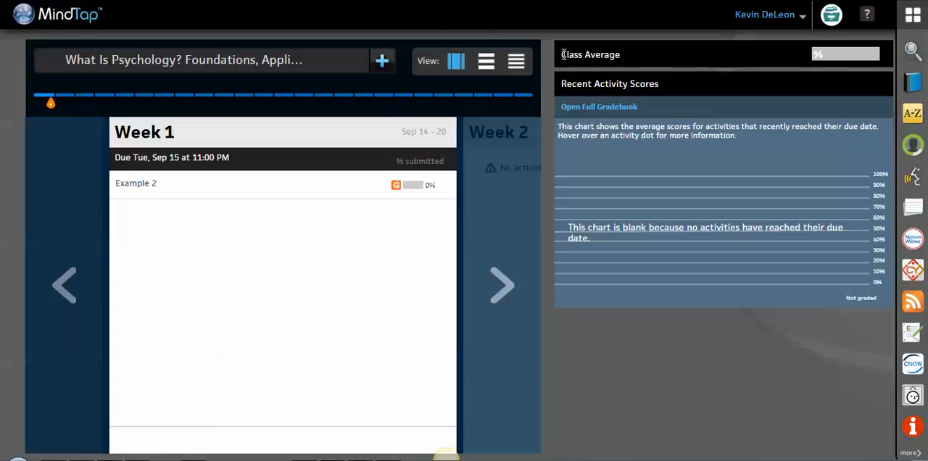
mouse_move(501, 81)
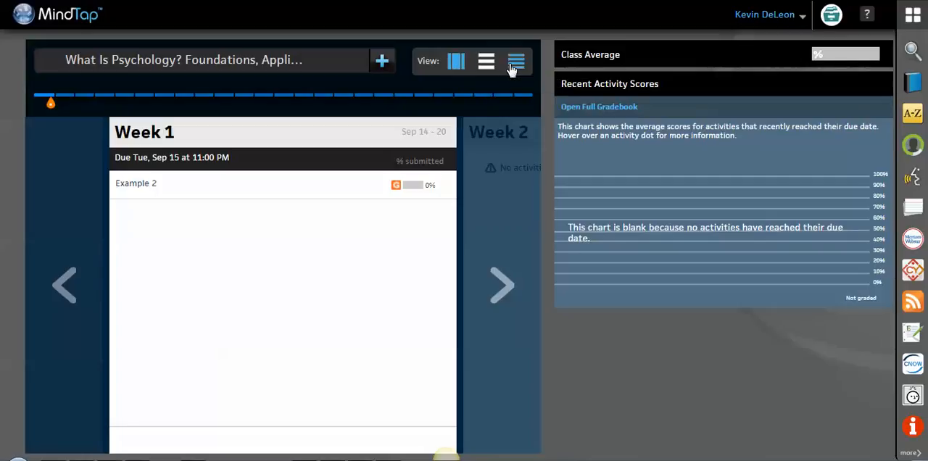
Step: Switch to the detailed list view of chapters, activities, available dates and due dates
click(516, 60)
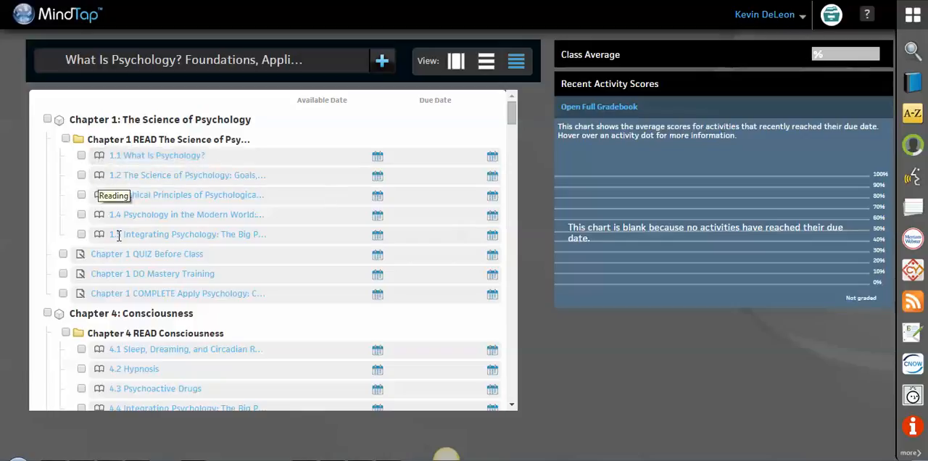
mouse_move(80, 261)
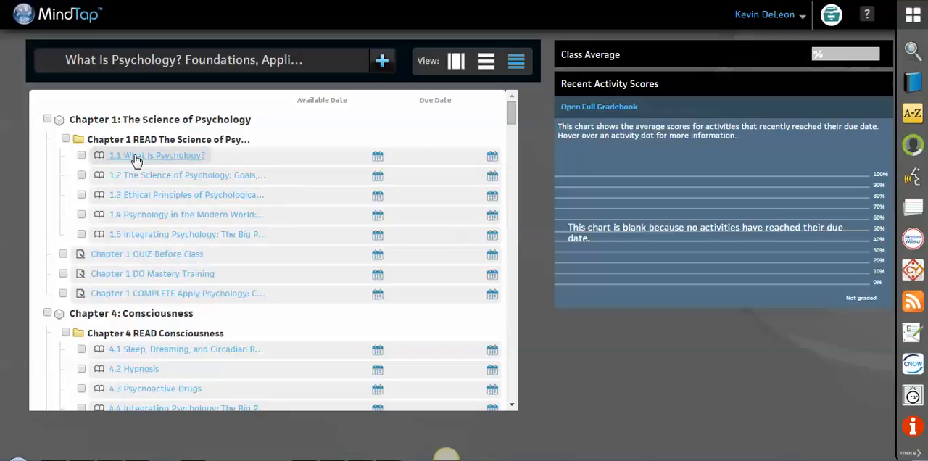
mouse_move(137, 158)
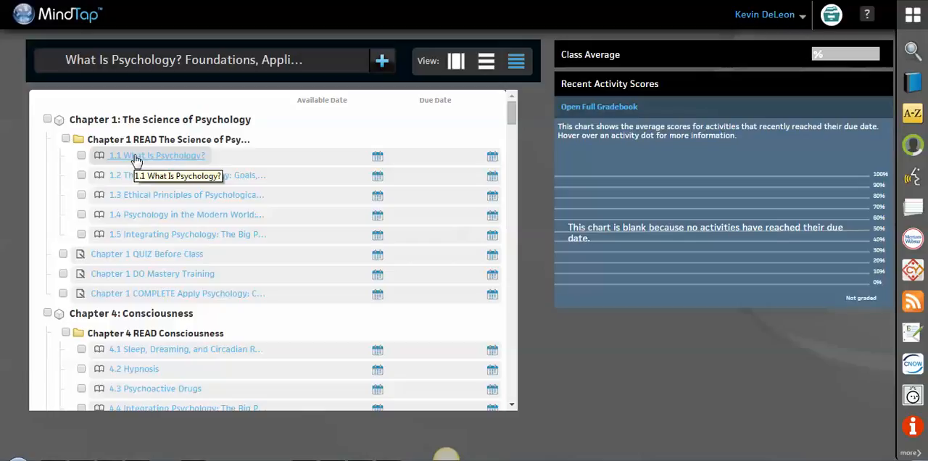
mouse_move(82, 160)
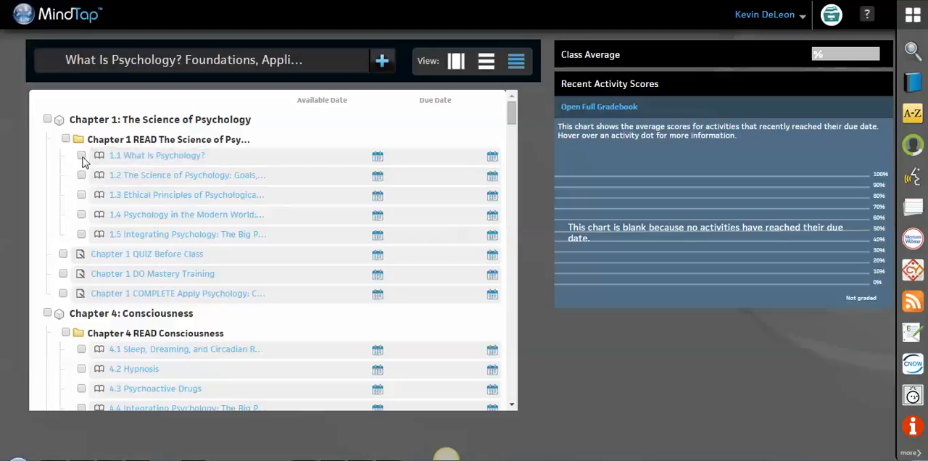
Step: Give reading 1.1 What Is Psychology? a due date of Sep 15 at 11 PM
click(81, 155)
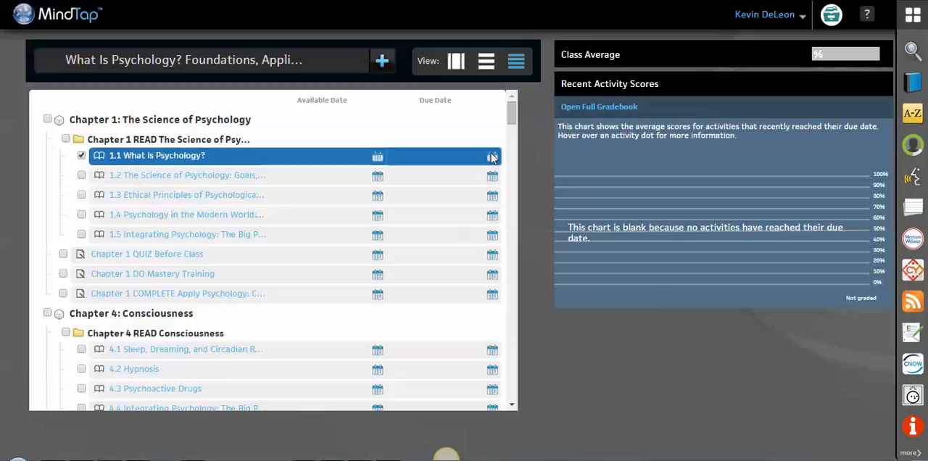
click(493, 156)
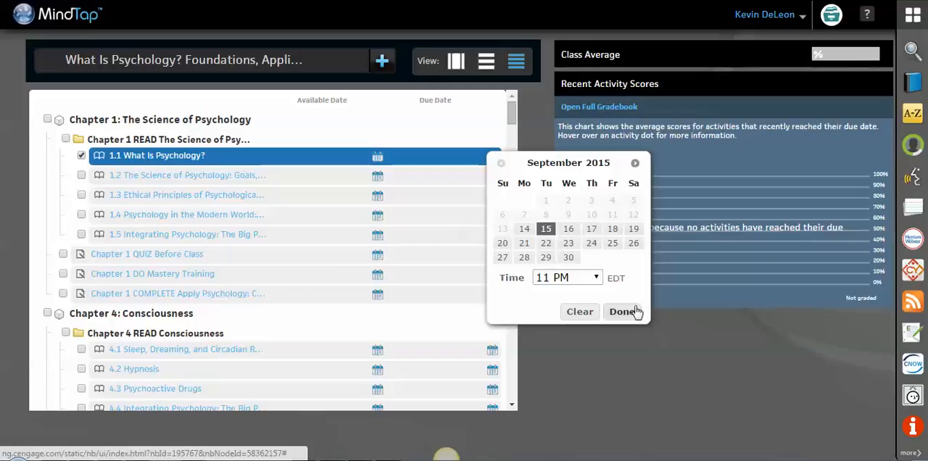
click(622, 311)
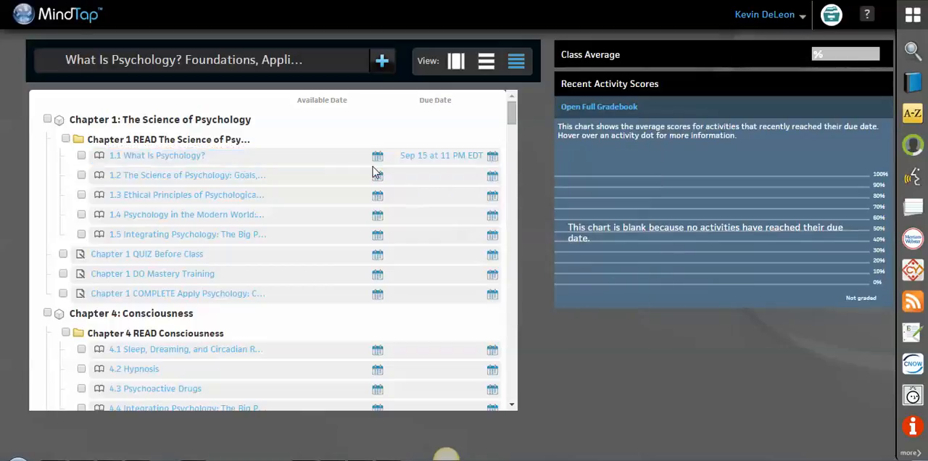
mouse_move(376, 156)
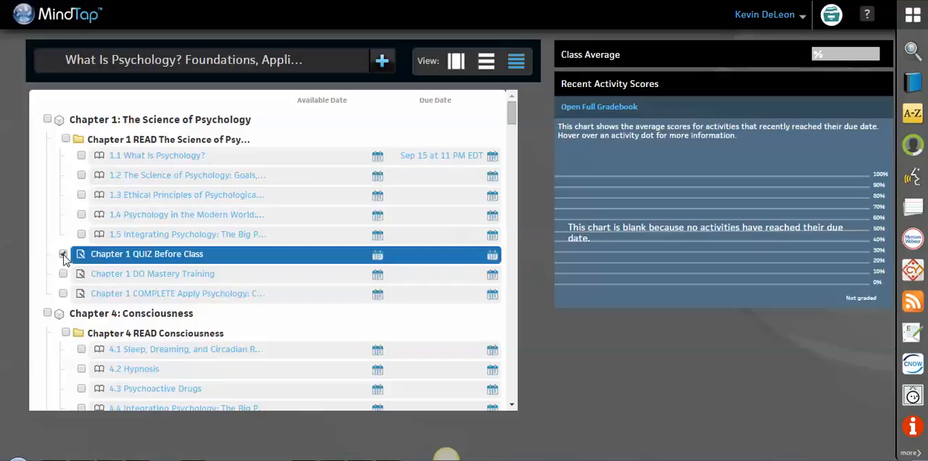
Step: Select the Chapter 1 QUIZ, Mastery Training and COMPLETE activities plus all Chapter 4 activities
click(62, 254)
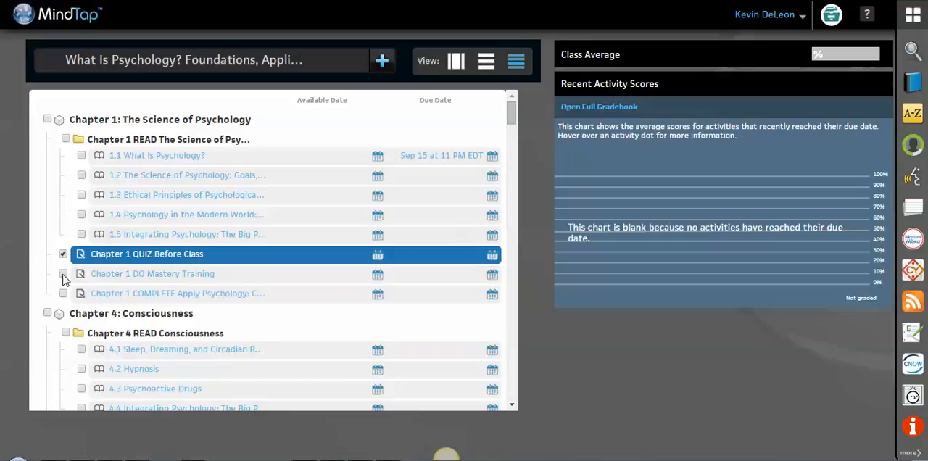
click(64, 273)
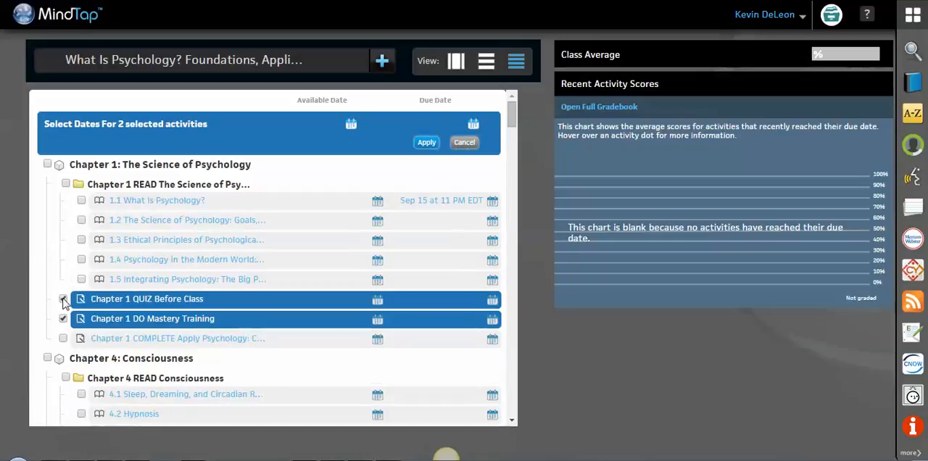
click(63, 299)
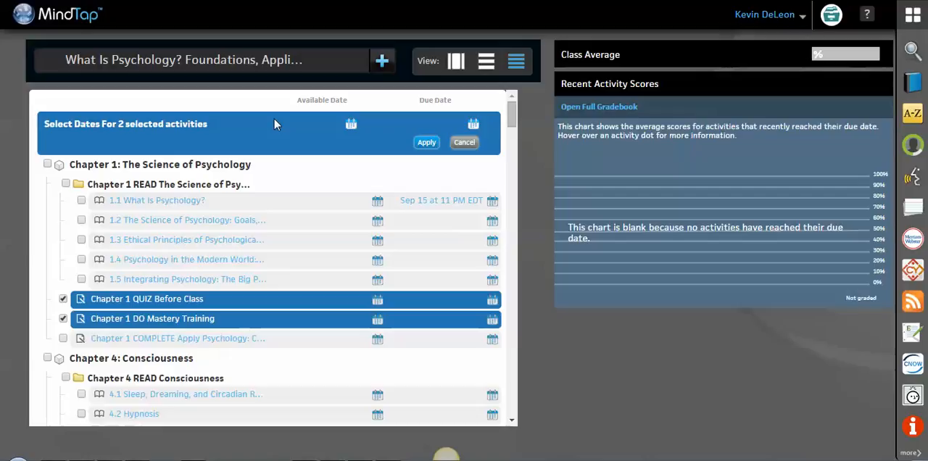
mouse_move(62, 343)
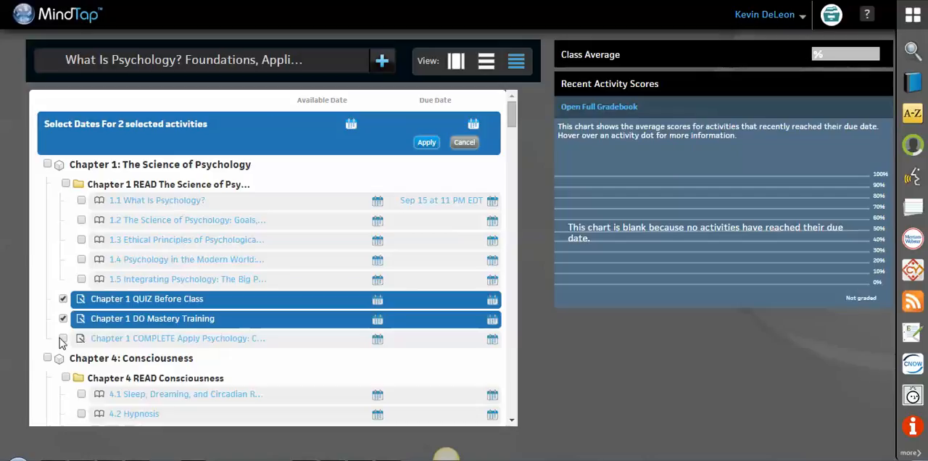
click(62, 338)
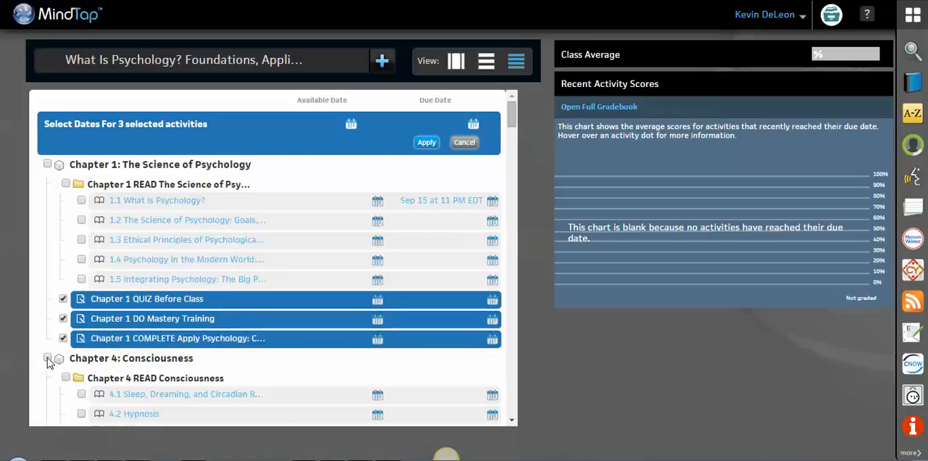
click(48, 358)
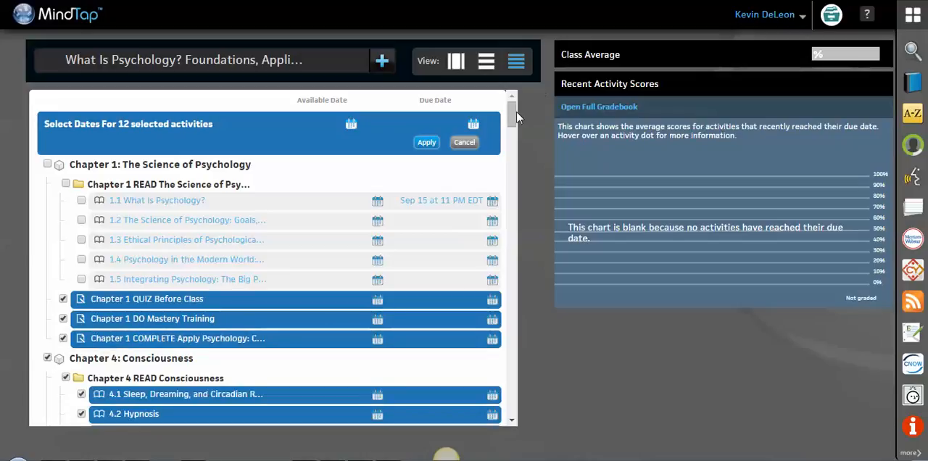
scroll(down, 3)
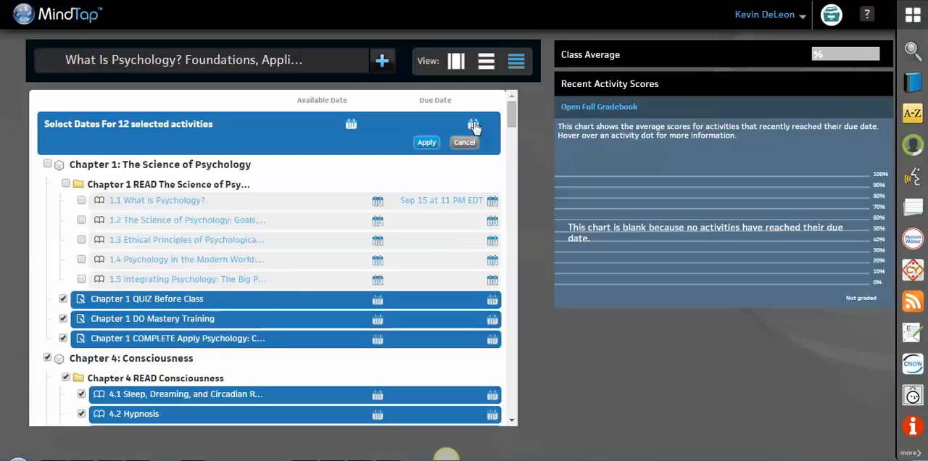
Step: Set the bulk due date for the selected activities to October 2
click(474, 124)
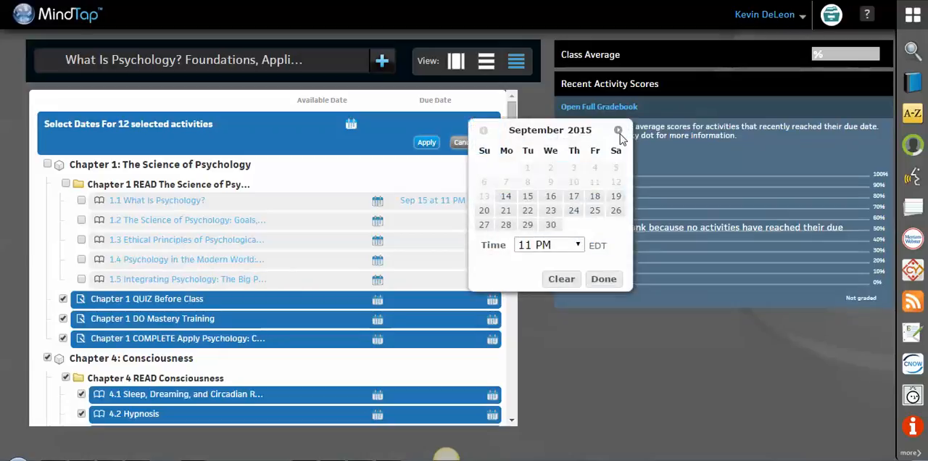
click(618, 131)
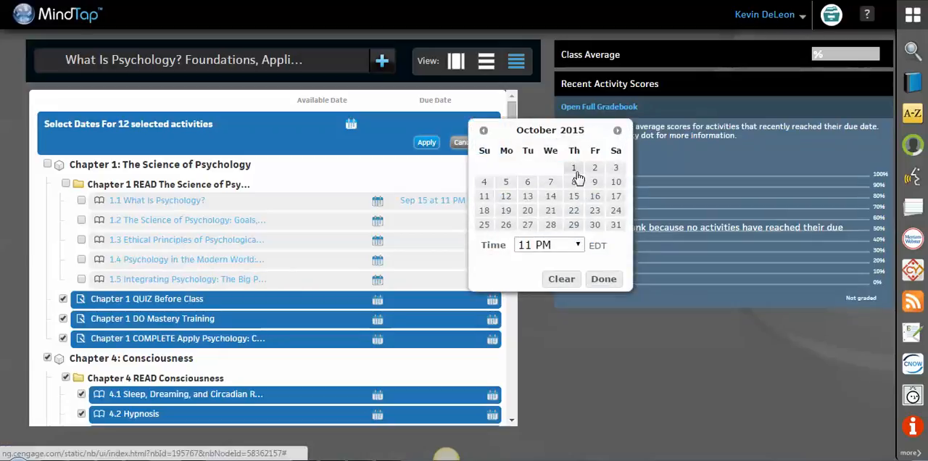
click(595, 167)
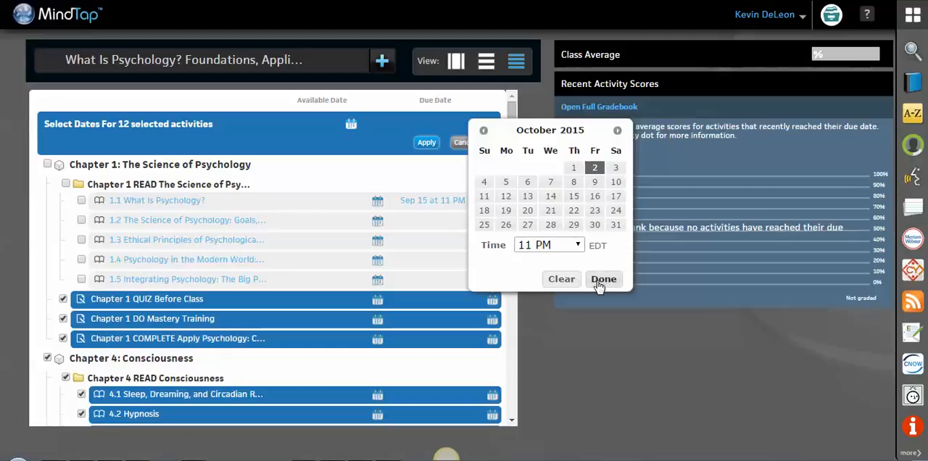
click(603, 279)
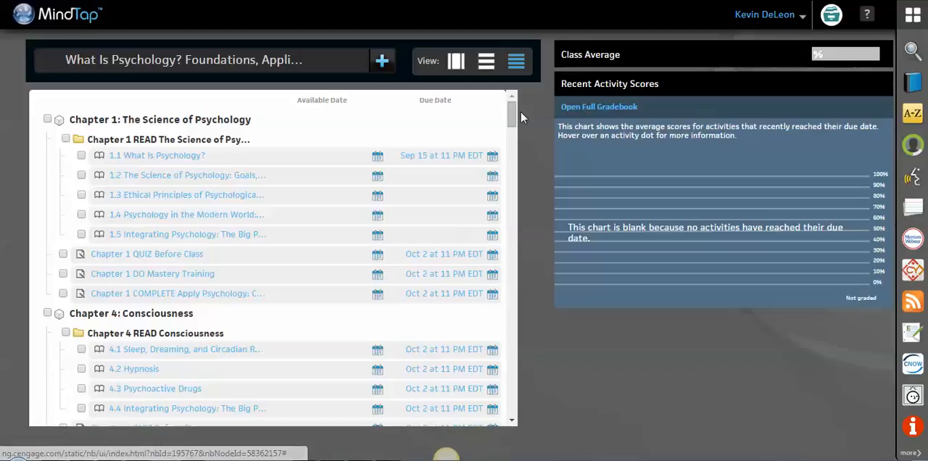
Step: Show the weekly timeline and page between Weeks 2 and 3 to the Oct 2 activities
click(456, 61)
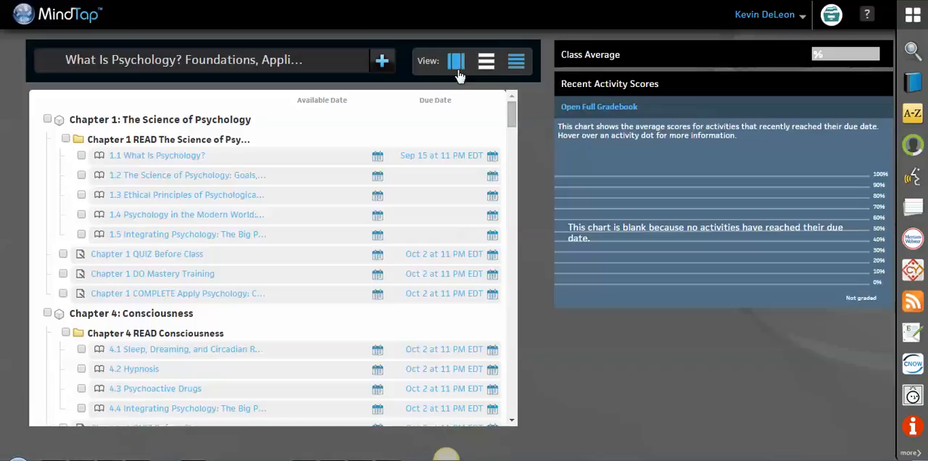
click(486, 60)
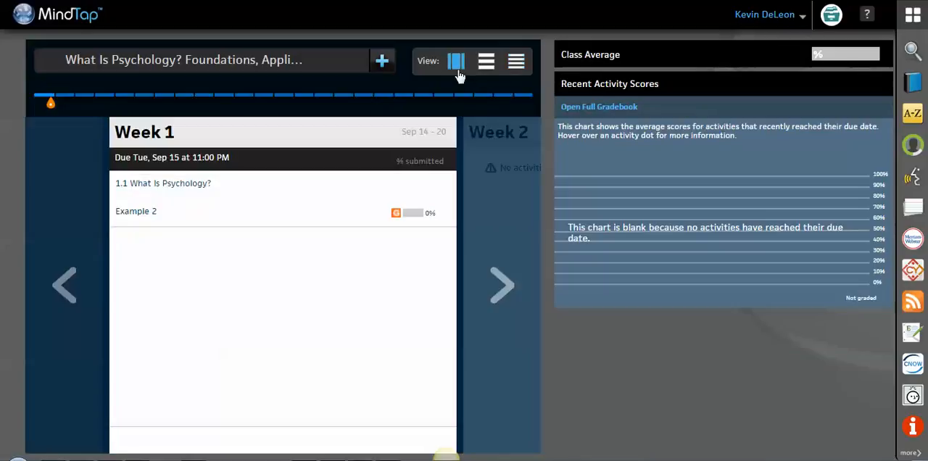
click(502, 284)
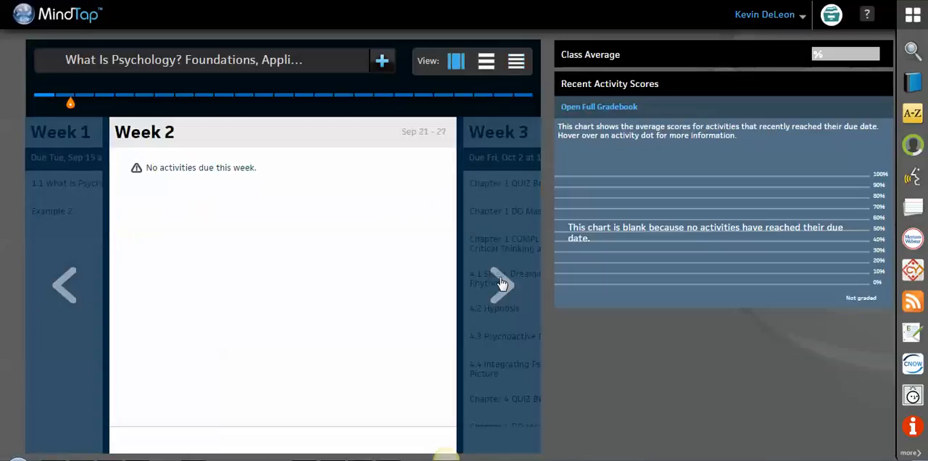
click(500, 284)
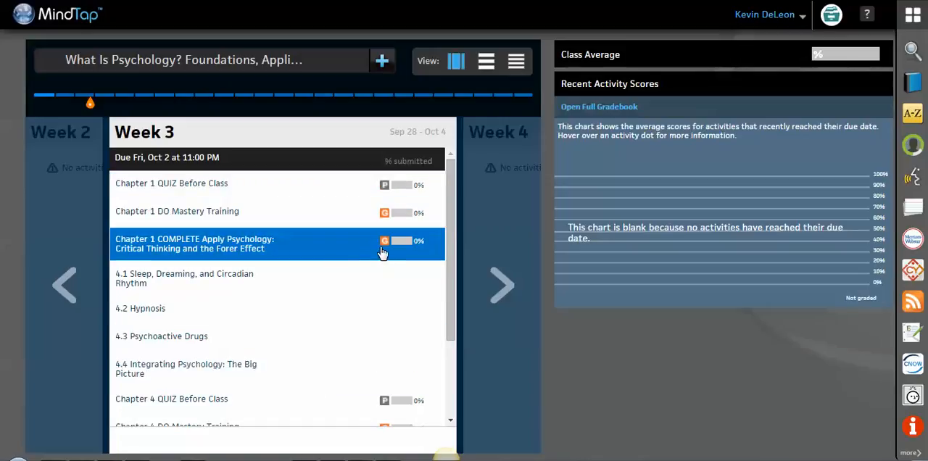
mouse_move(384, 240)
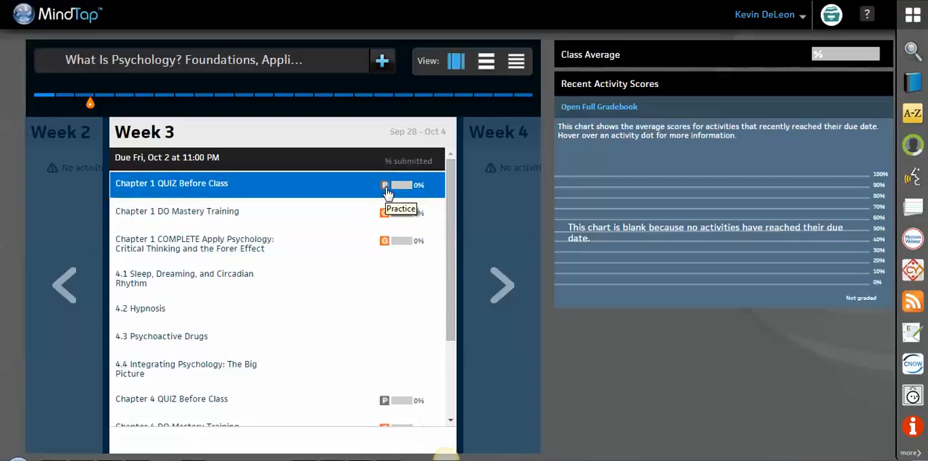
mouse_move(417, 196)
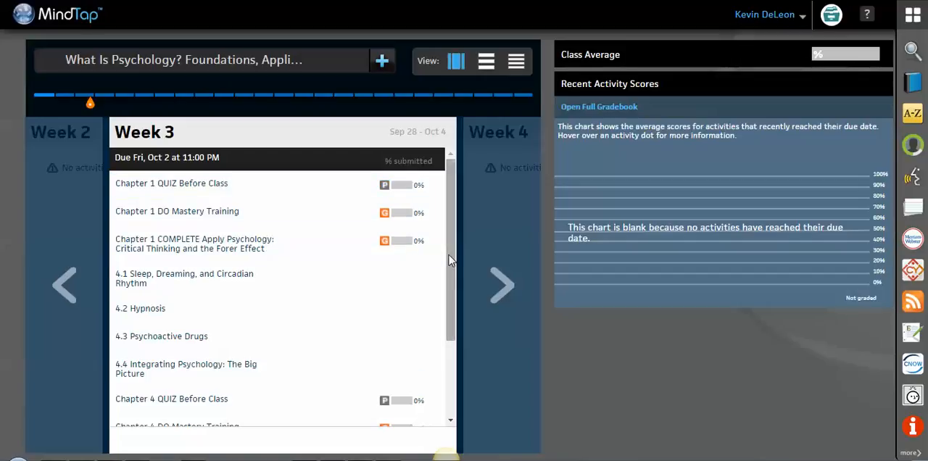
scroll(down, 3)
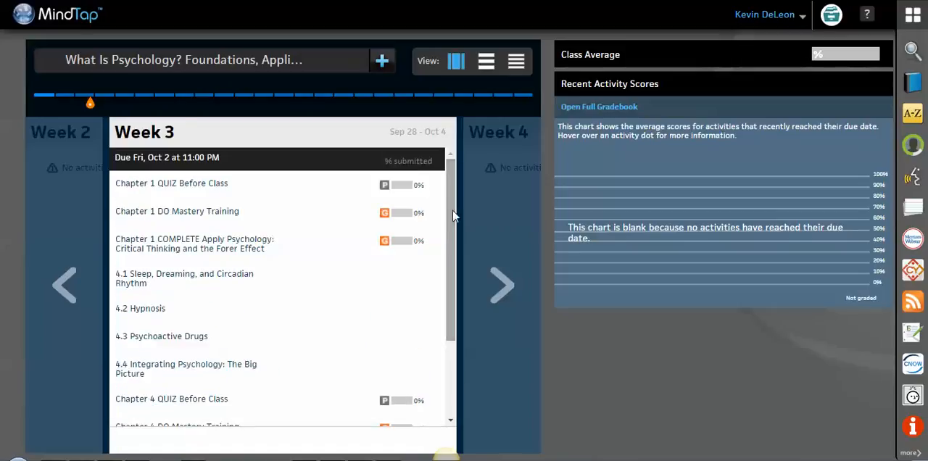
click(64, 285)
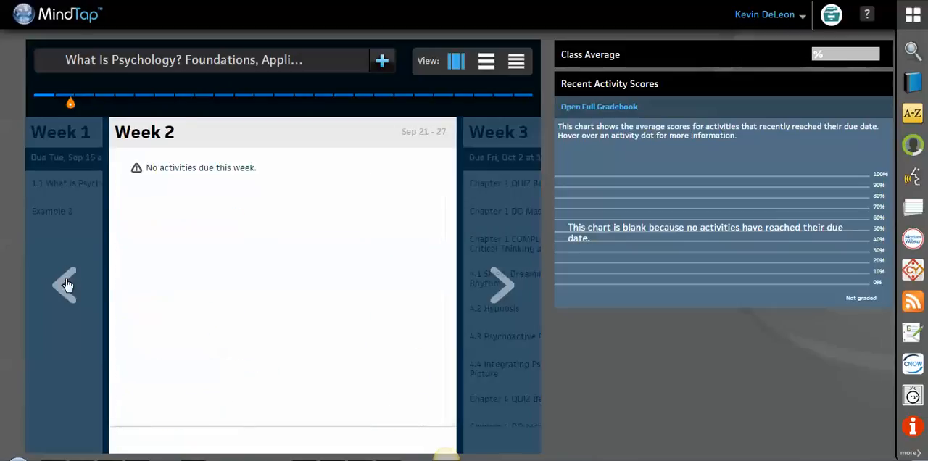
mouse_move(142, 241)
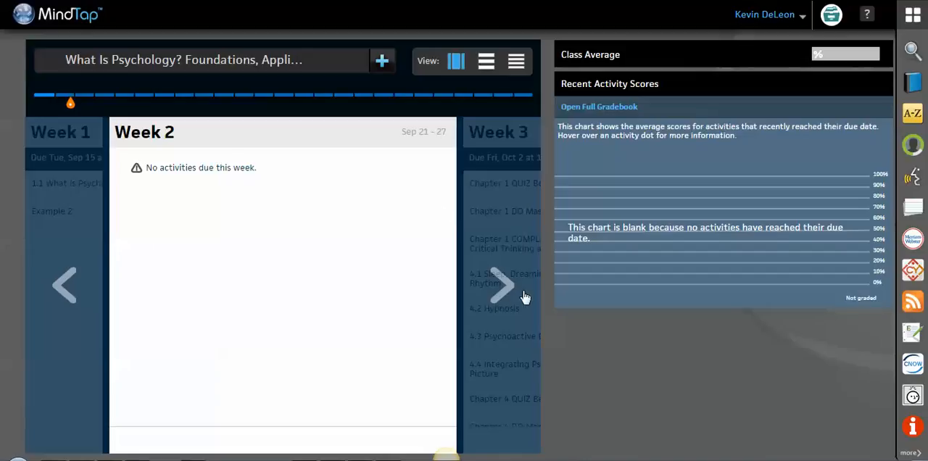
click(503, 285)
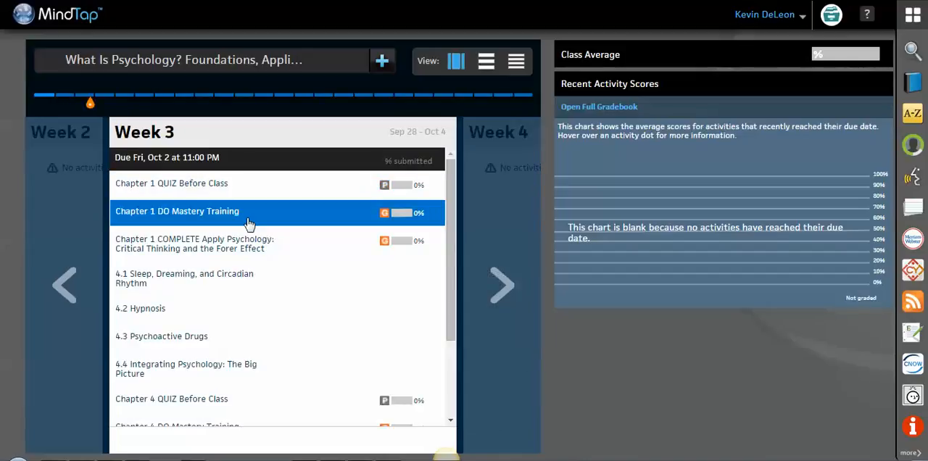
mouse_move(244, 216)
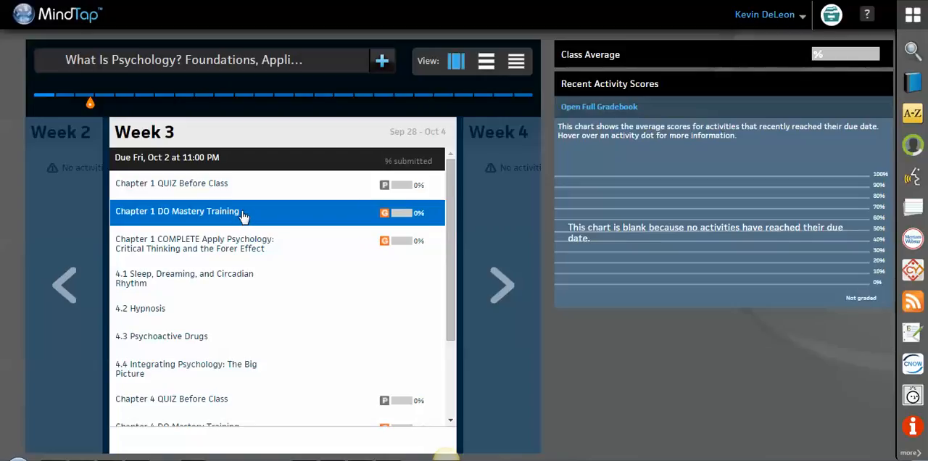
mouse_move(258, 309)
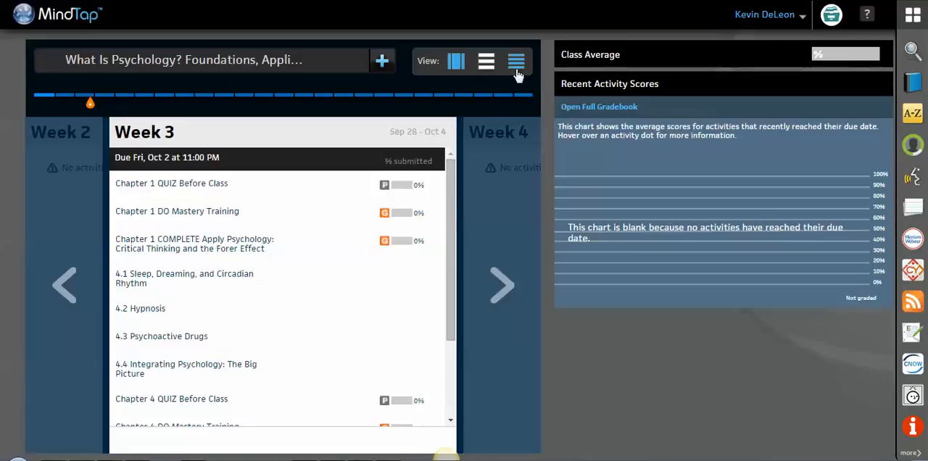
Step: Switch to the chapter overview and open the Chapter 4: Consciousness folder
click(516, 60)
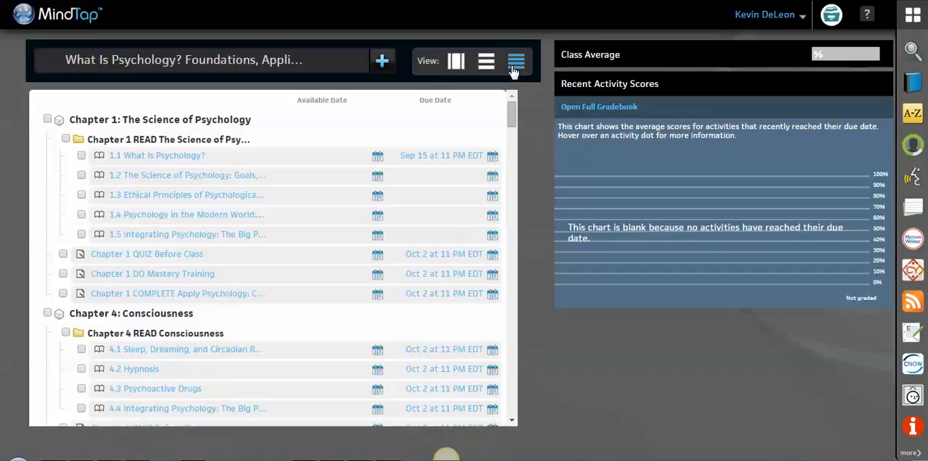
click(485, 61)
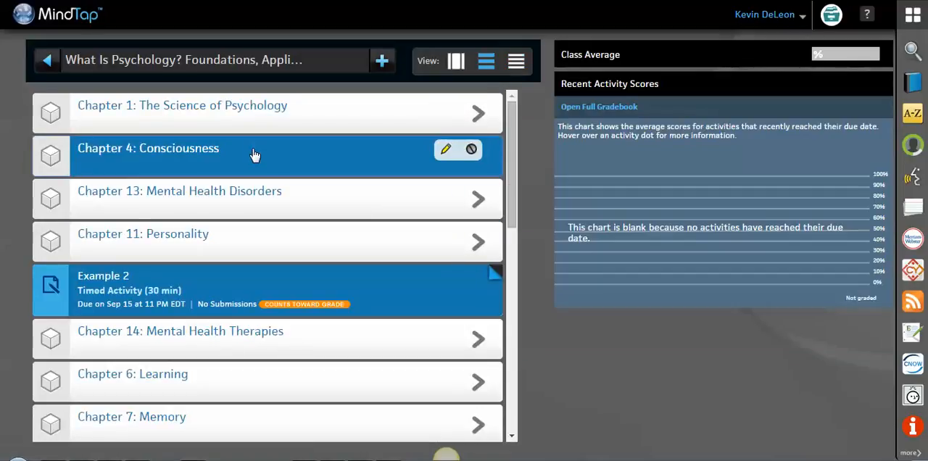
click(148, 148)
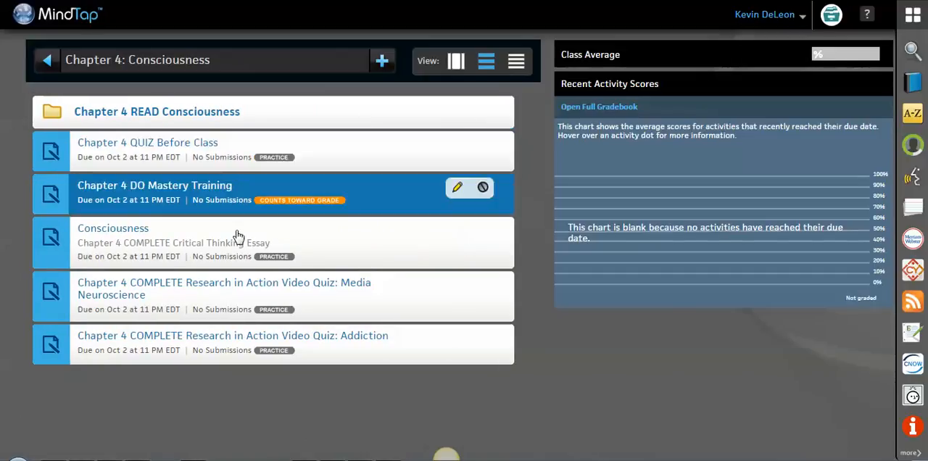
mouse_move(406, 169)
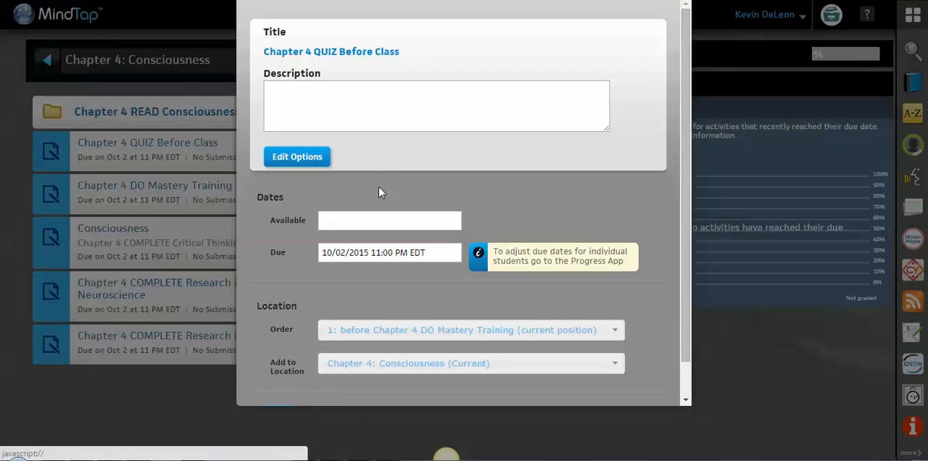
click(389, 252)
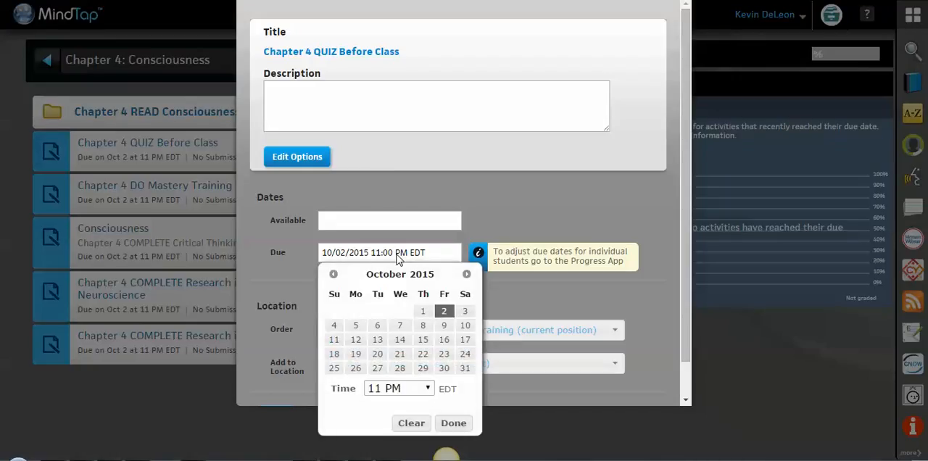
click(389, 220)
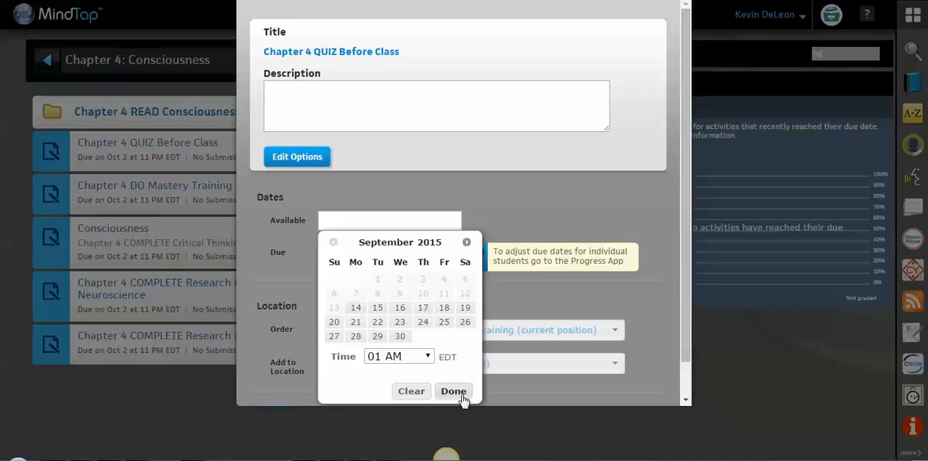
click(453, 390)
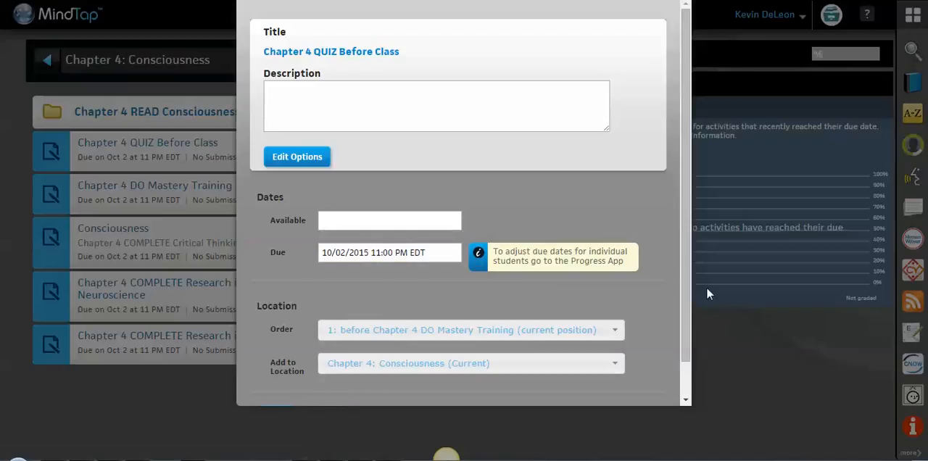
scroll(down, 3)
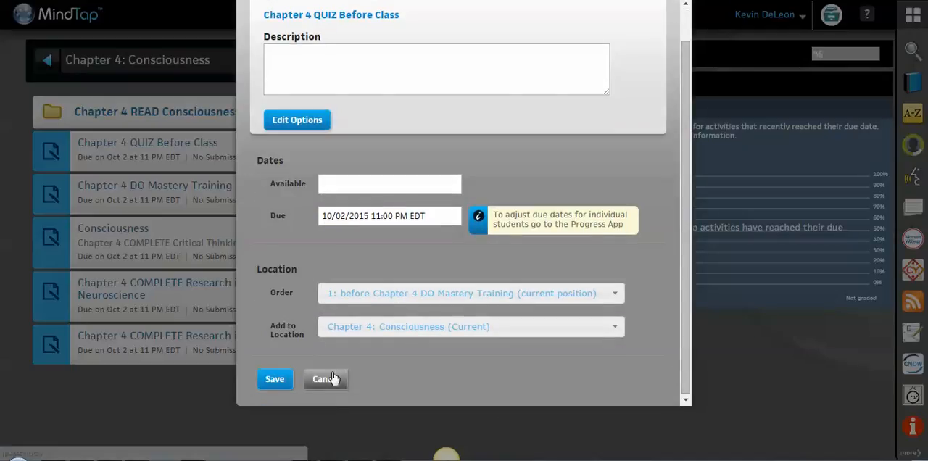
click(326, 378)
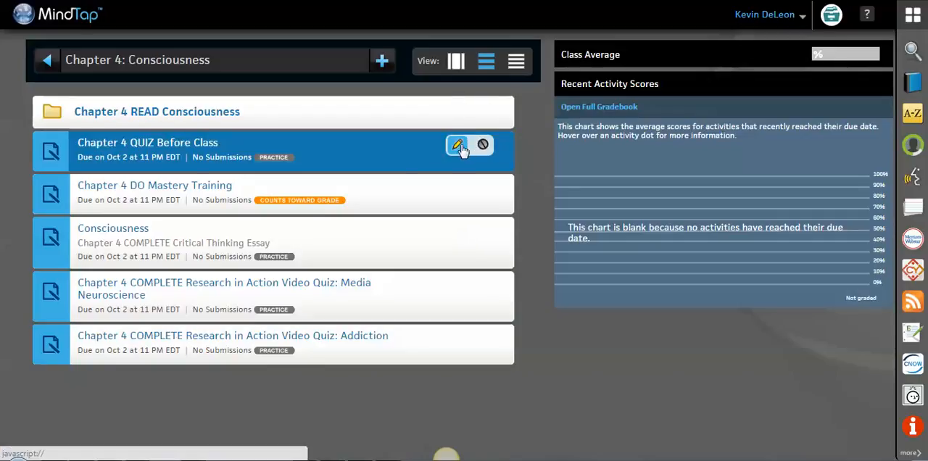
click(457, 145)
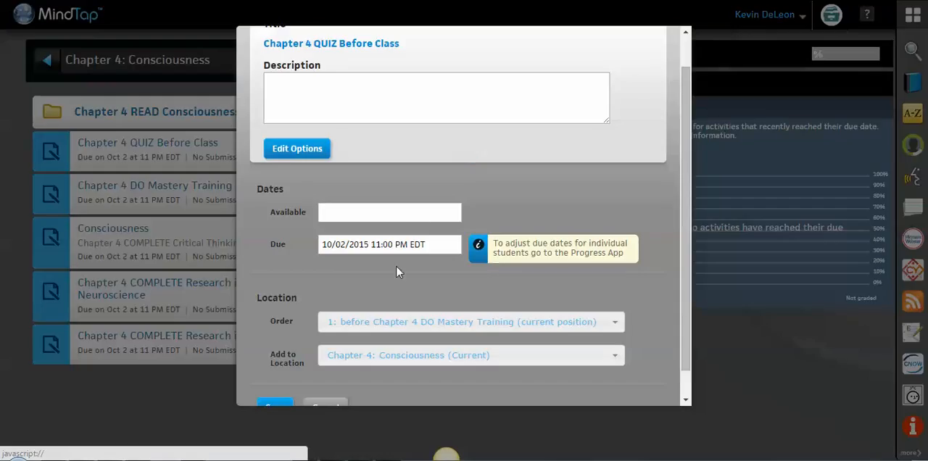